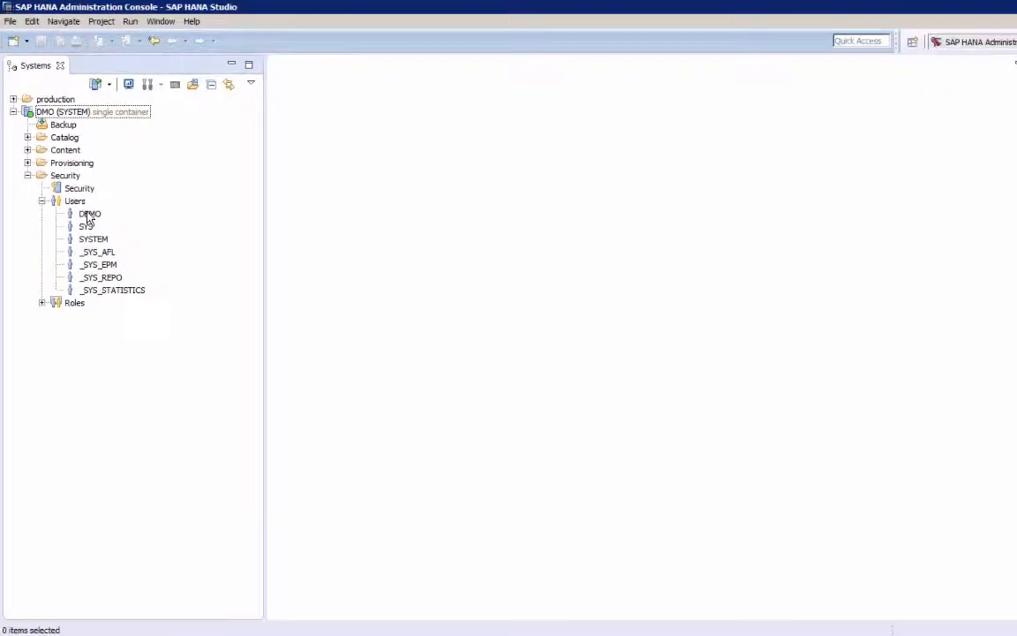
Stop the DMO instance with HDB stop and attempt hdbnsutil -convertToMultiDB, which fails.
{"action": "left_click", "coordinate": [991, 9]}
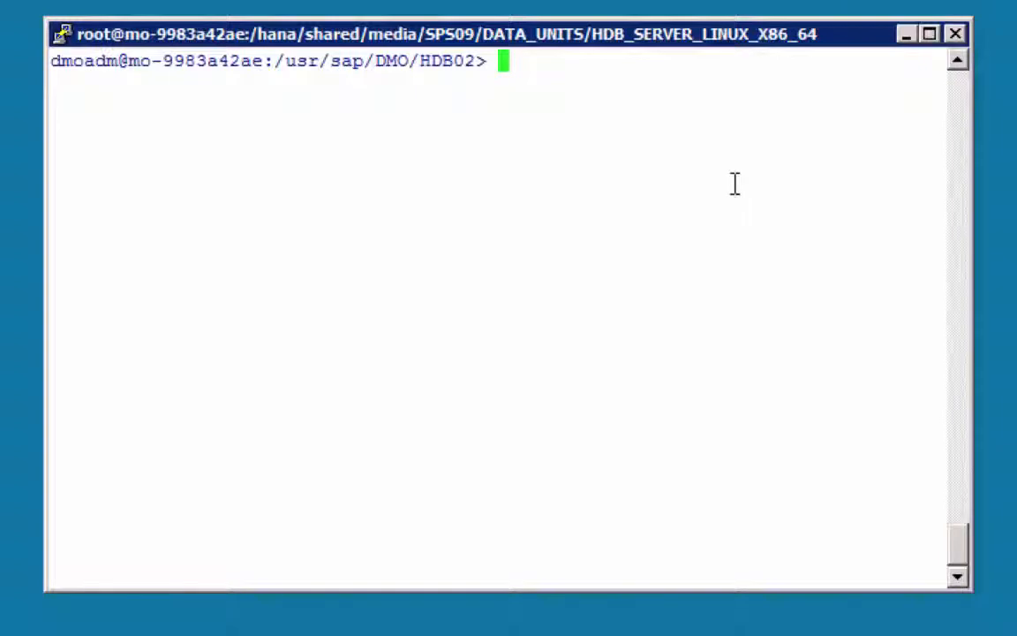
{"action": "type", "text": "HDB stop"}
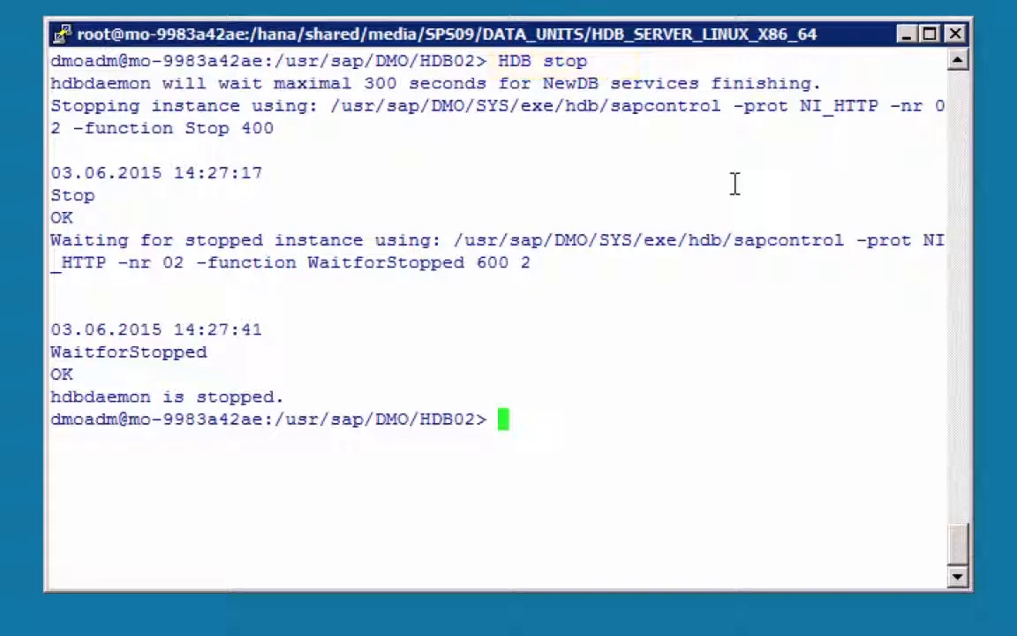
{"action": "type", "text": "hdbnsutil -convertToMultiDB"}
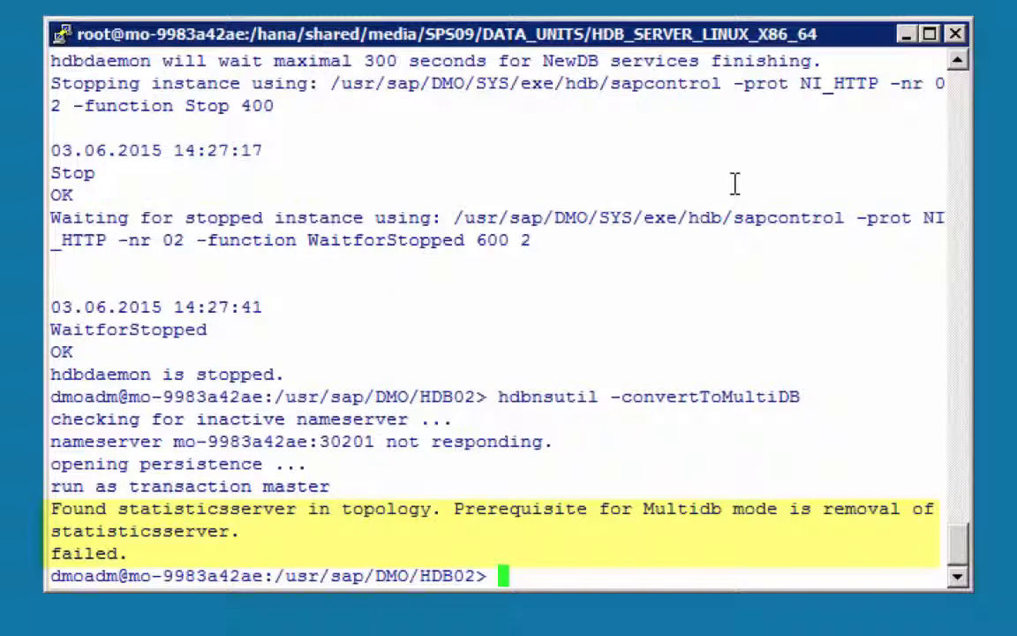
{"action": "type", "text": "HDB"}
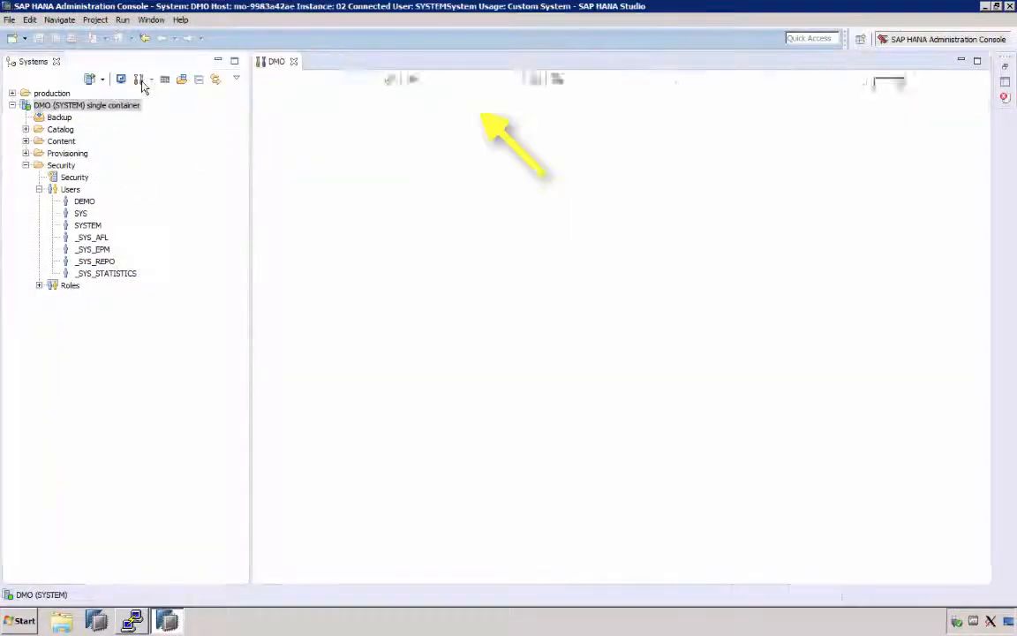
Save nameserver.ini statisticsserver active as true for DMO and view the Landscape services.
{"action": "left_click", "coordinate": [466, 104]}
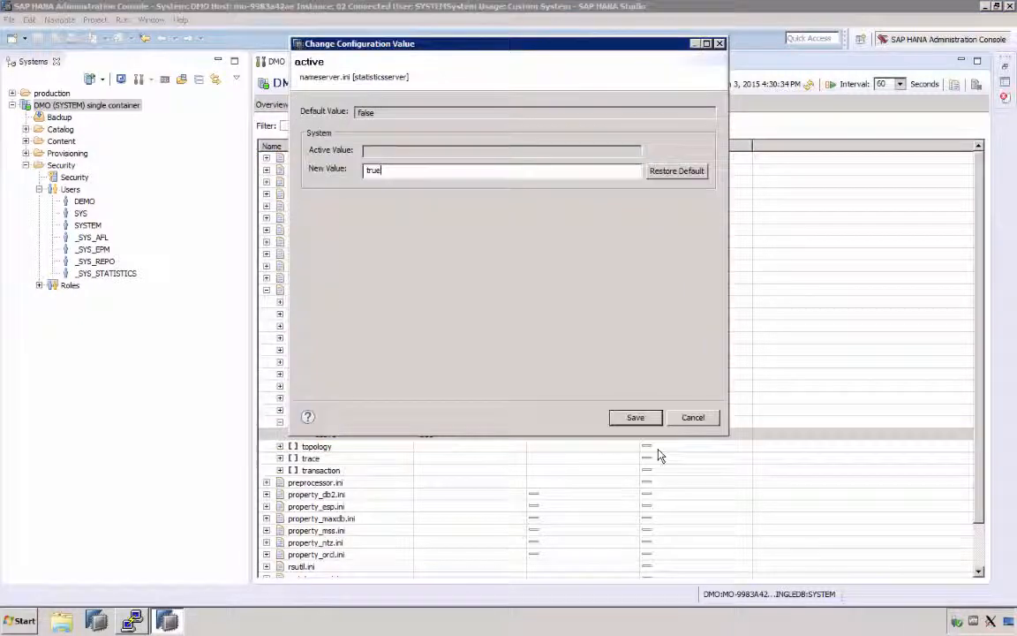
{"action": "left_click", "coordinate": [635, 418]}
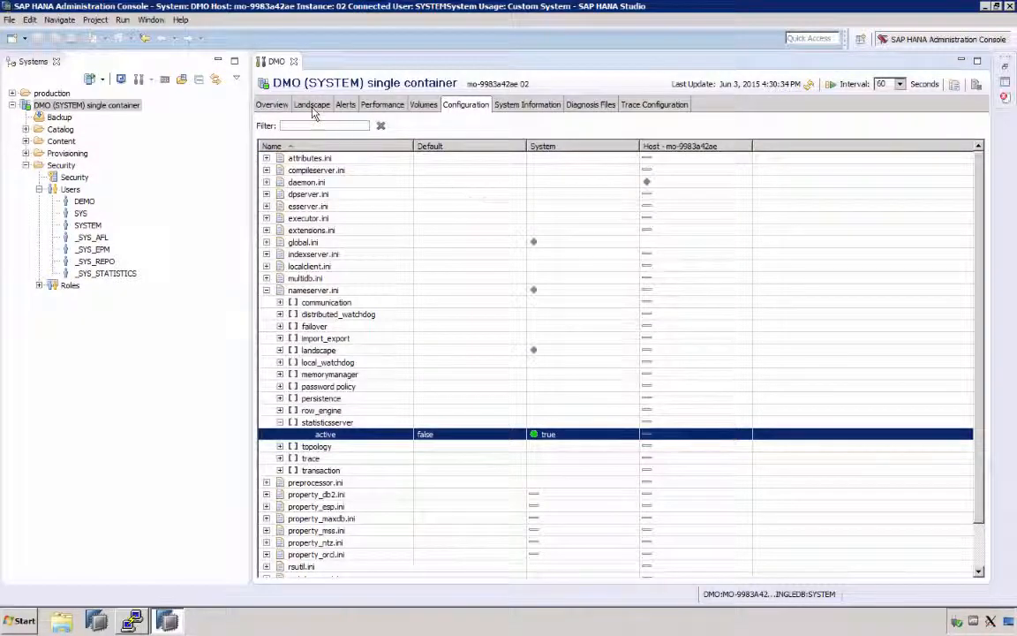
{"action": "left_click", "coordinate": [311, 104]}
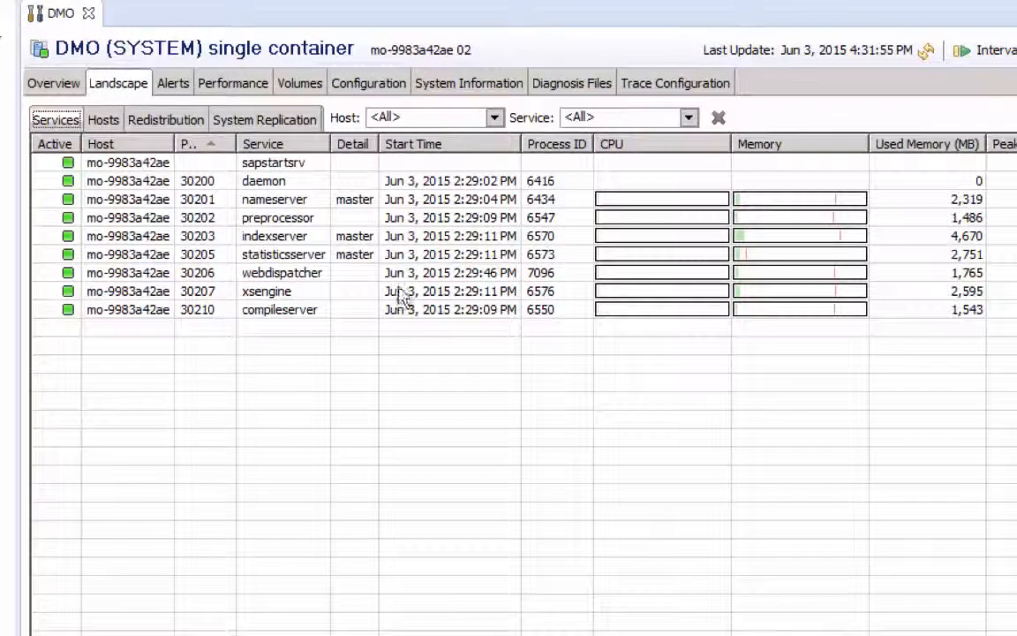
Select the statisticsserver service row and refresh the DMO service list.
{"action": "left_click", "coordinate": [283, 254]}
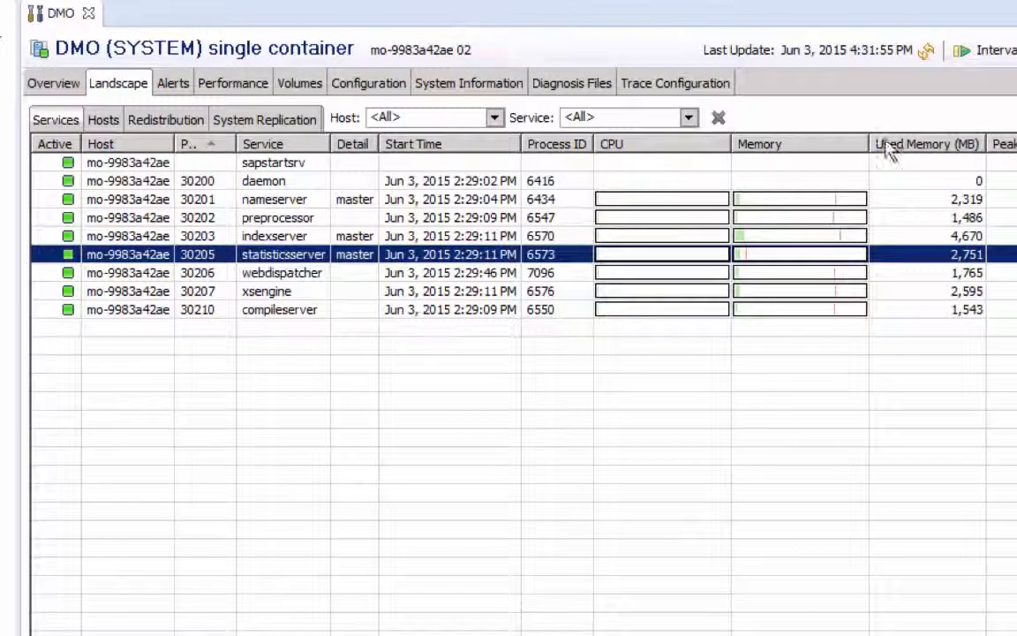
{"action": "left_click", "coordinate": [925, 50]}
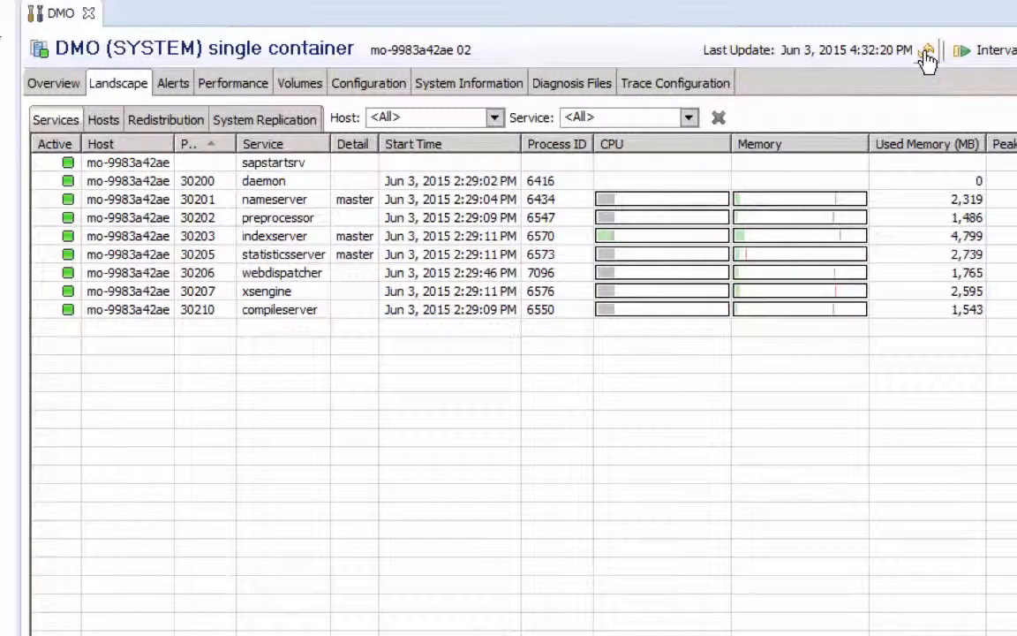
{"action": "left_click", "coordinate": [927, 49]}
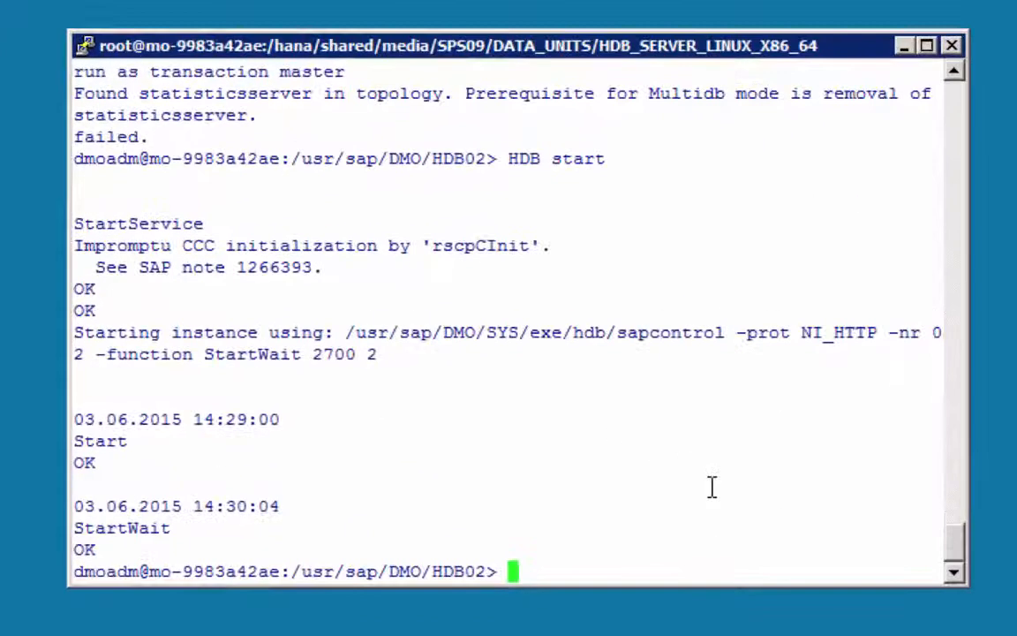
Stop the DMO instance again with HDB stop.
{"action": "type", "text": "HDB stop"}
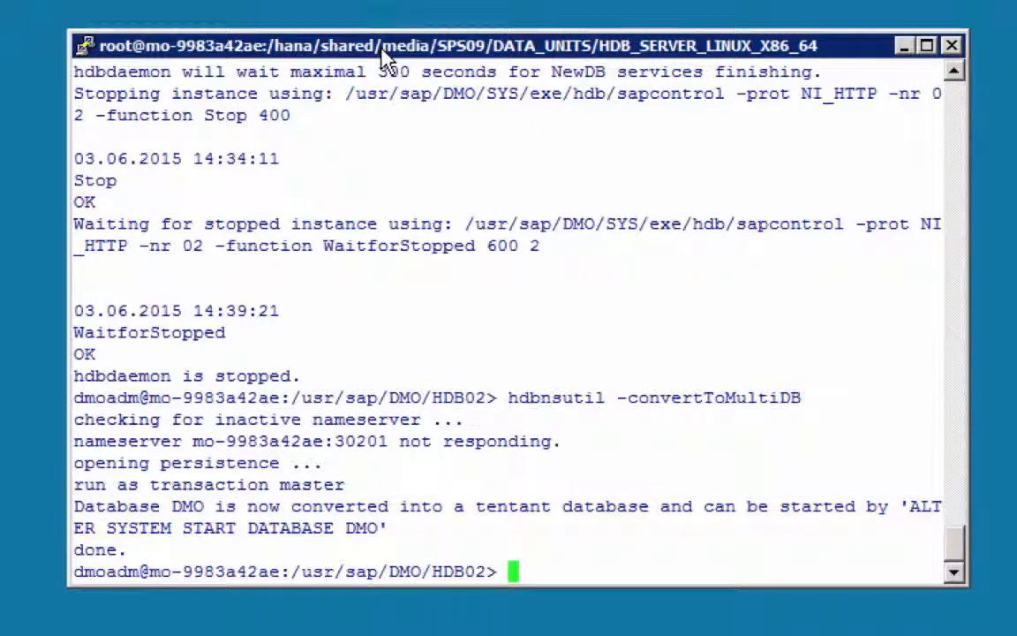
{"action": "type", "text": "hdbnameserver -resetUserSystem"}
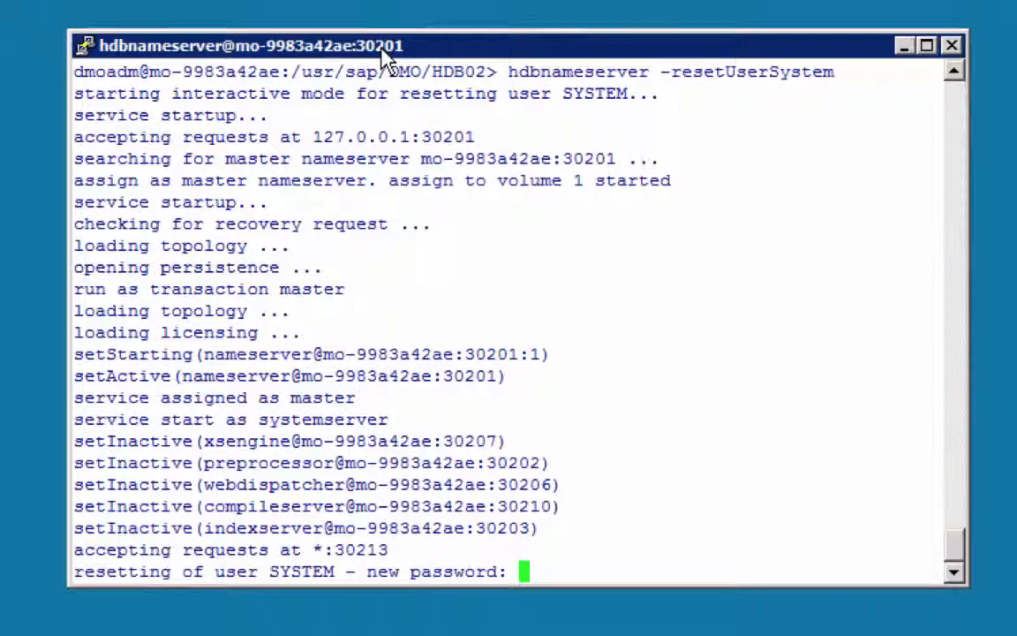
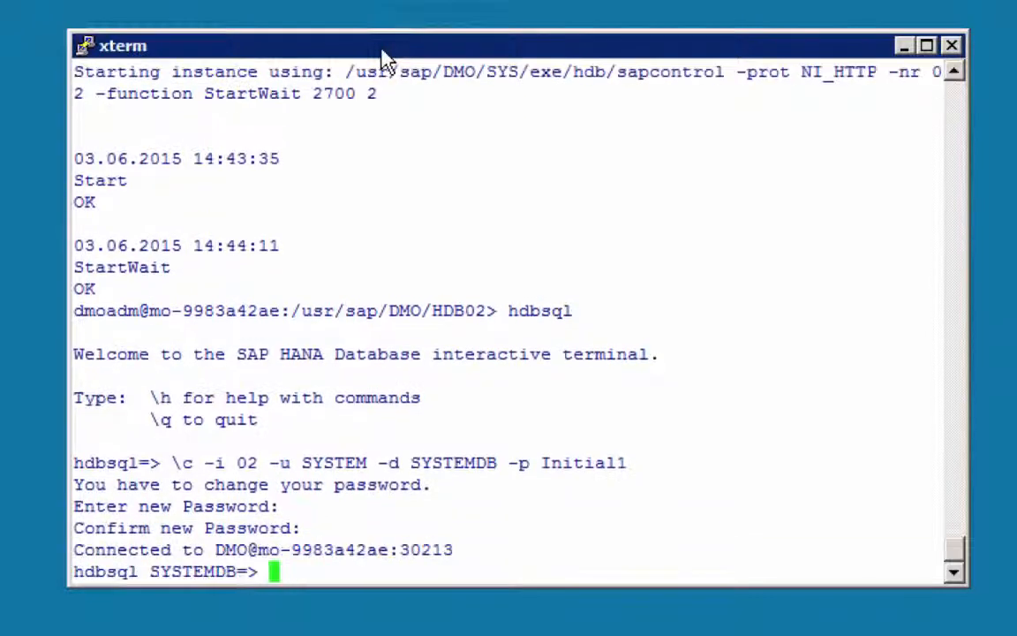
Start the tenant with ALTER SYSTEM START DATABASE DMO.
{"action": "left_click_drag", "start_coordinate": [73, 549], "coordinate": [483, 571]}
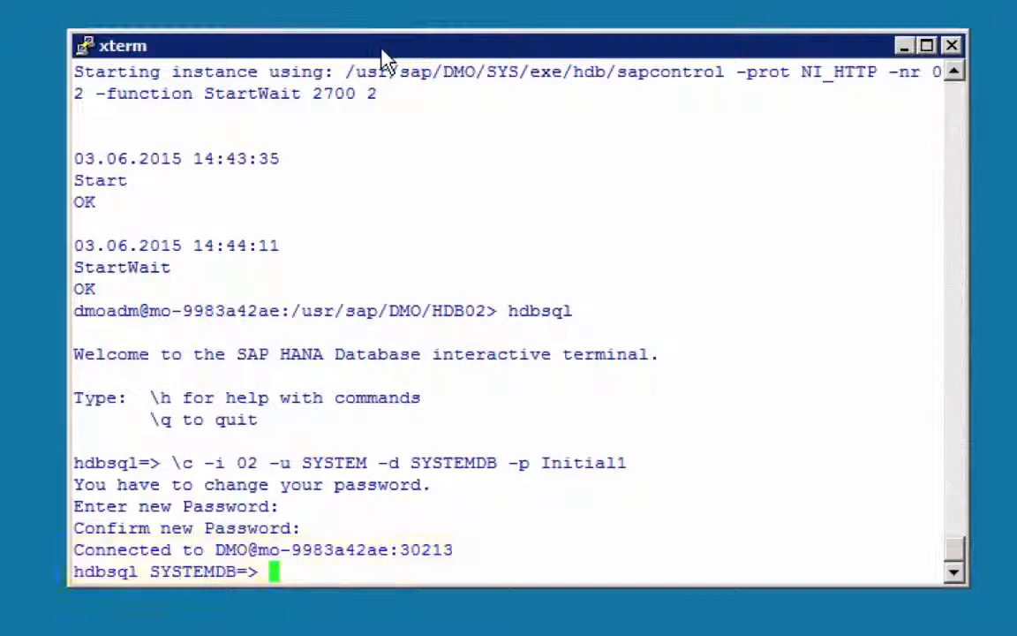
{"action": "type", "text": "alter system start database"}
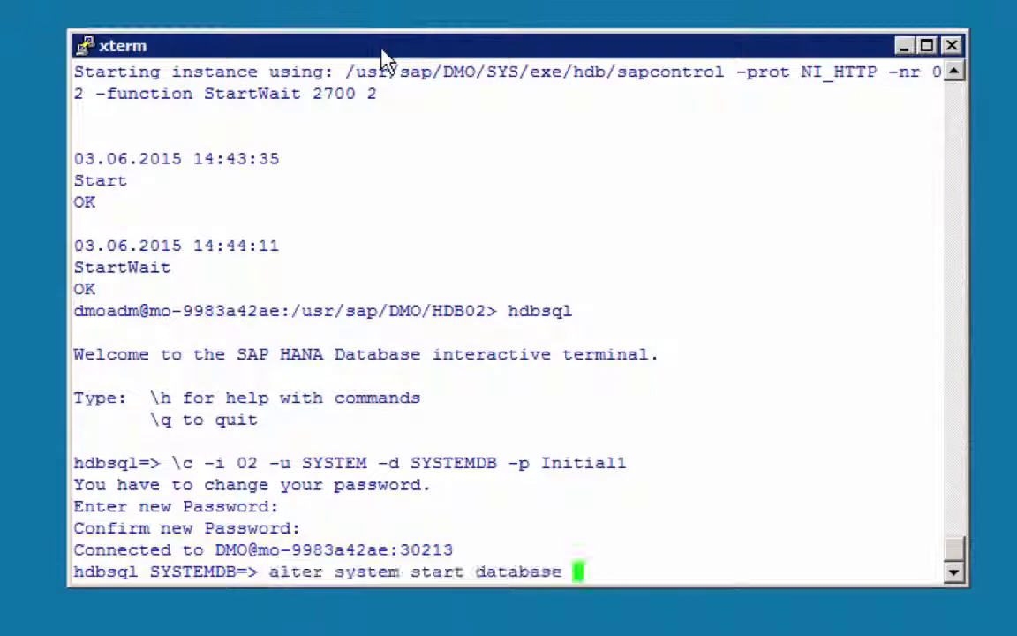
{"action": "type", "text": "DMO"}
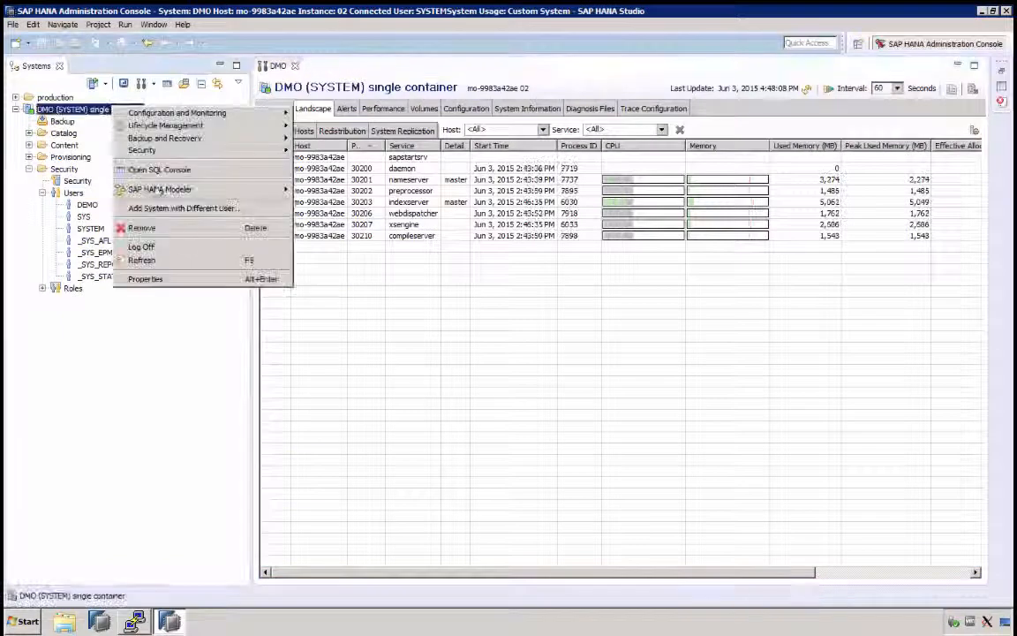
Remove the DMO (SYSTEM) entry and add a multiple-containers system database entry.
{"action": "left_click", "coordinate": [141, 227]}
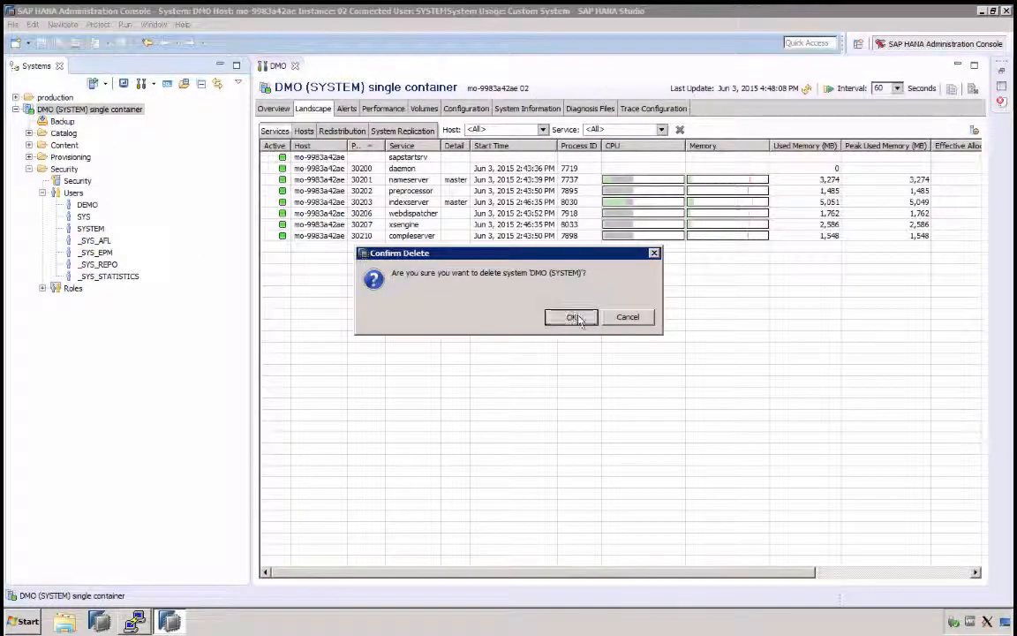
{"action": "left_click", "coordinate": [572, 316]}
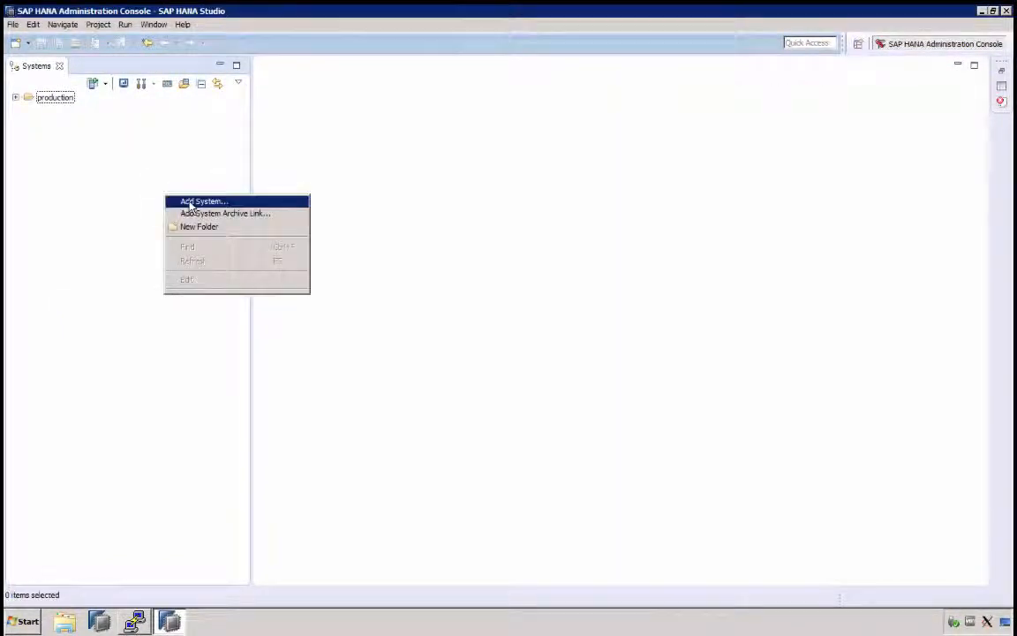
{"action": "left_click", "coordinate": [203, 200]}
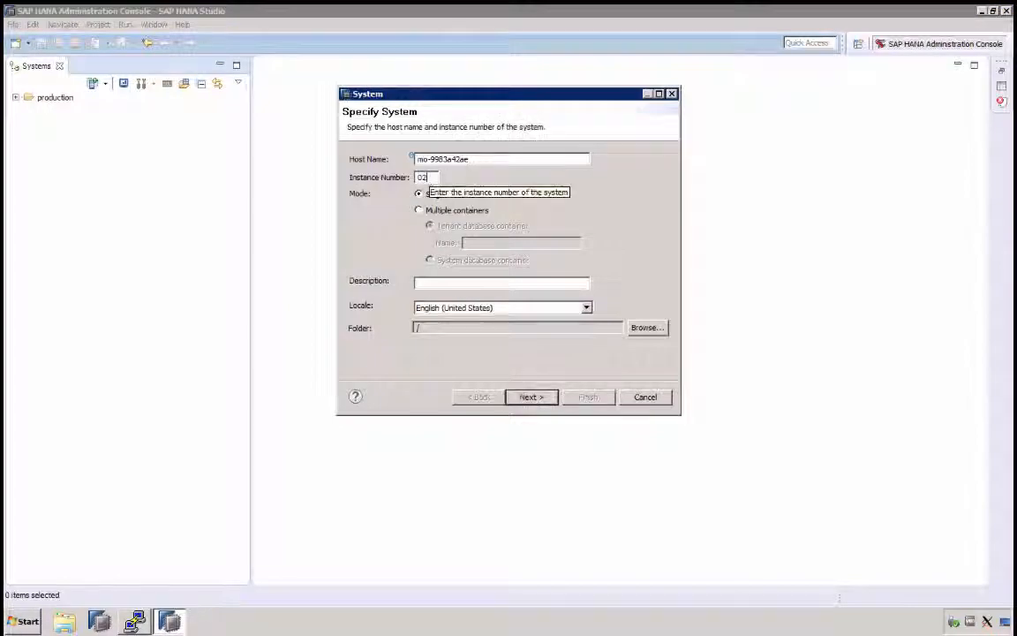
{"action": "left_click", "coordinate": [419, 211]}
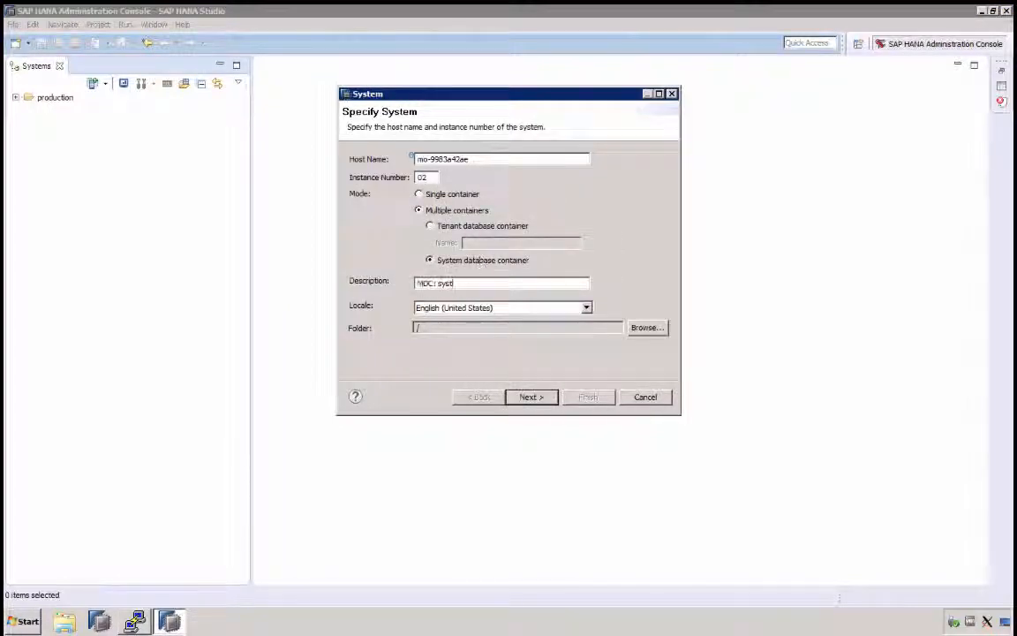
{"action": "left_click", "coordinate": [531, 397]}
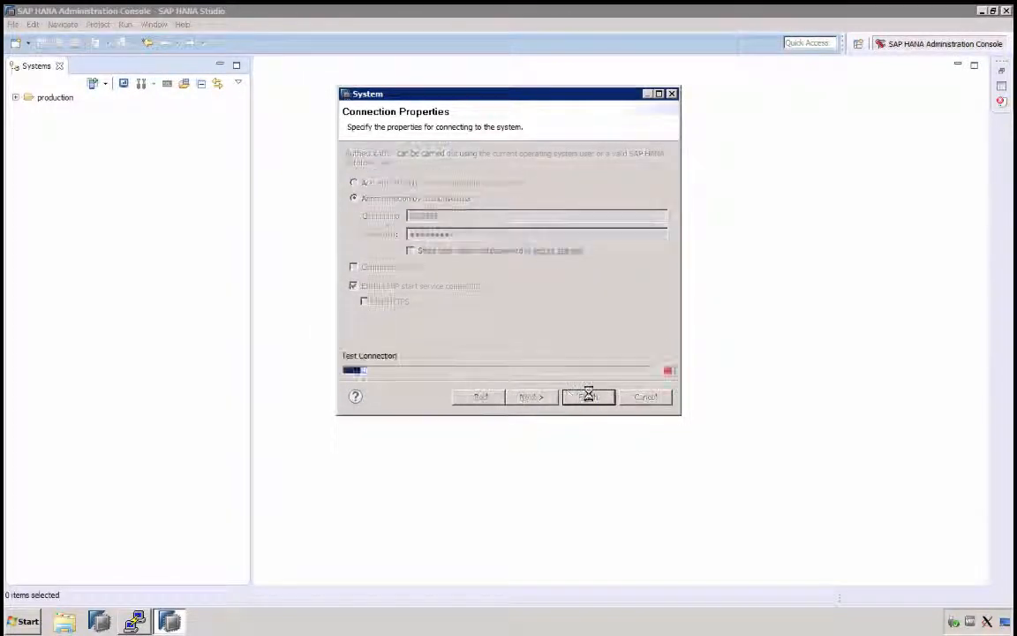
{"action": "left_click", "coordinate": [588, 397]}
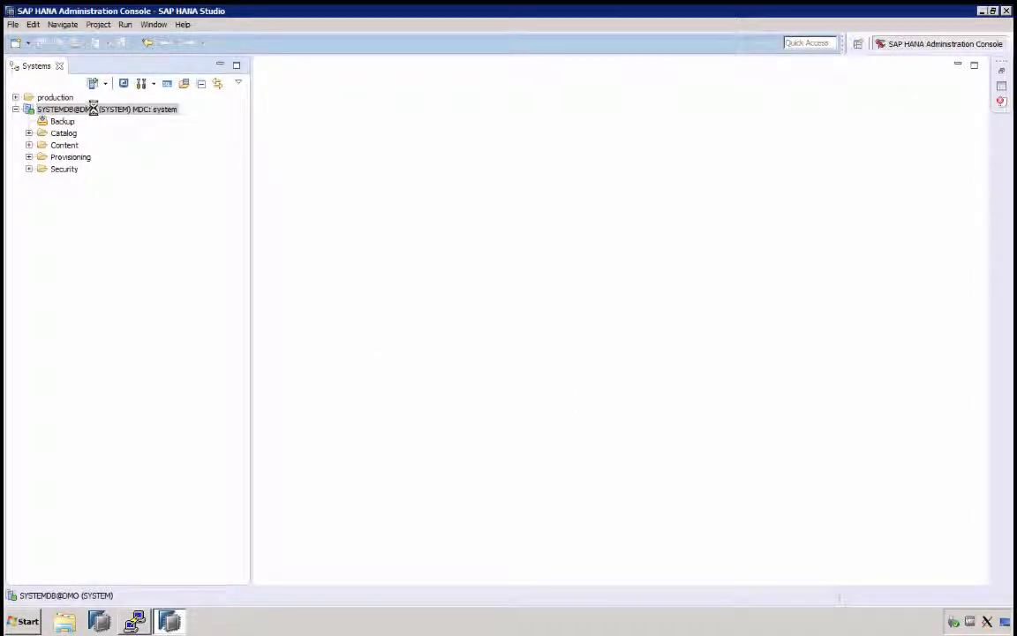
Show SYSTEMDB@DMO's global.ini multidb mode and list its Security > Users.
{"action": "double_click", "coordinate": [106, 108]}
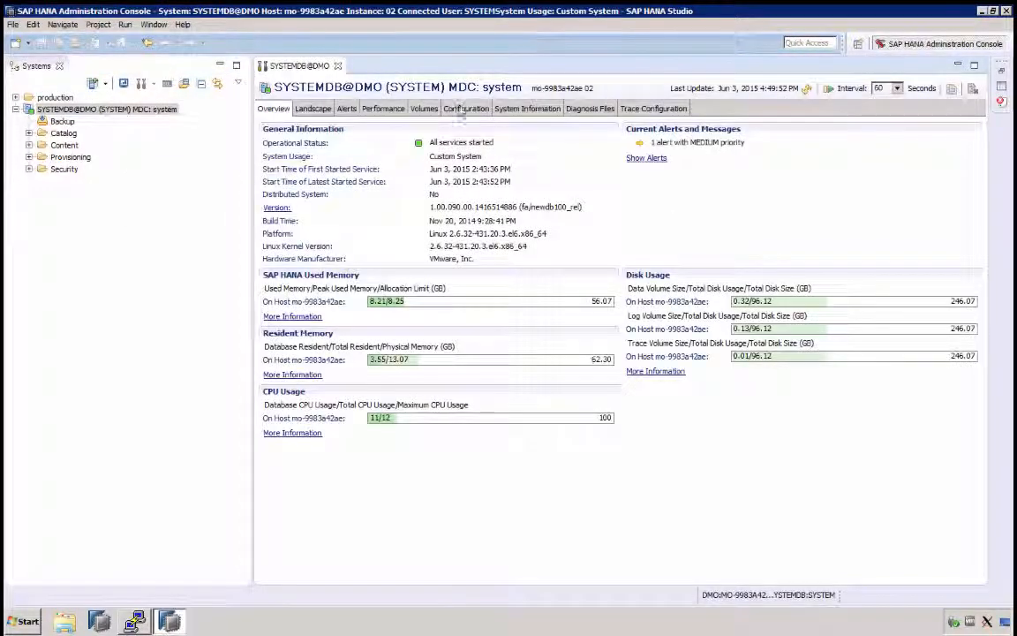
{"action": "left_click", "coordinate": [466, 108]}
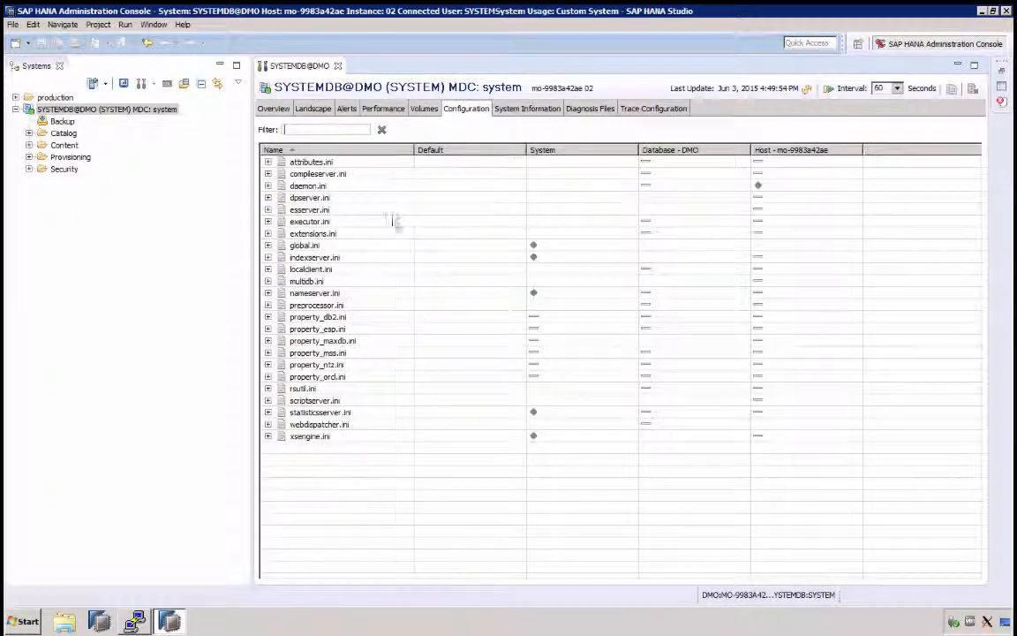
{"action": "left_click", "coordinate": [268, 245]}
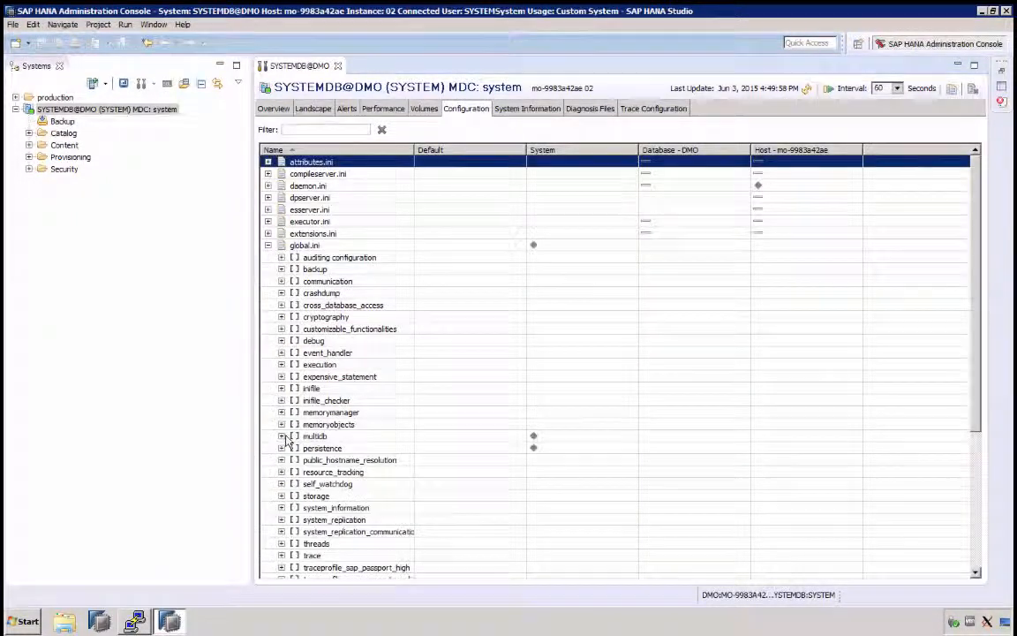
{"action": "left_click", "coordinate": [281, 435]}
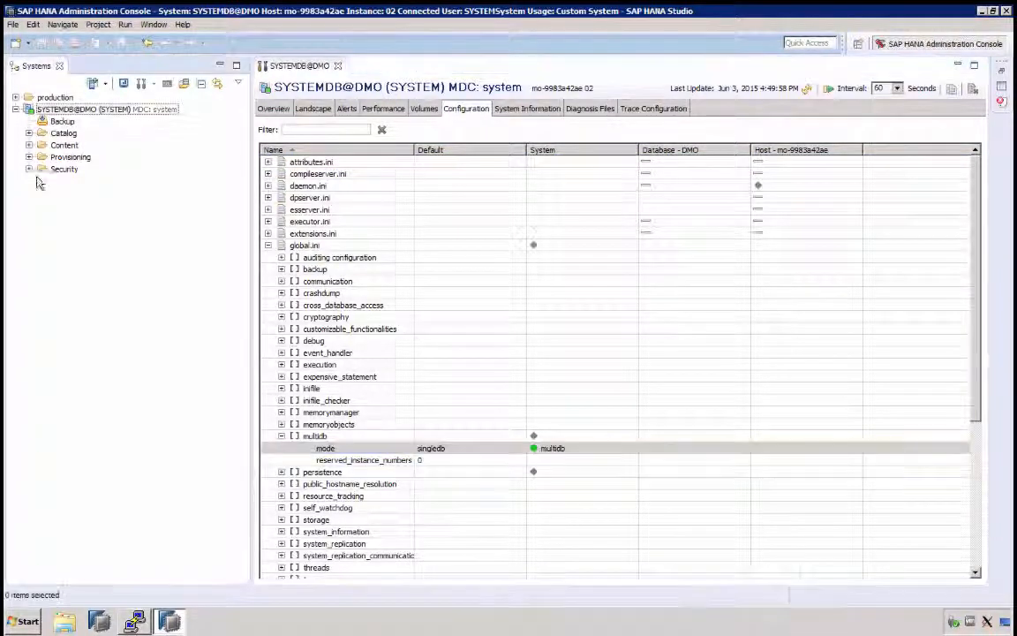
{"action": "left_click", "coordinate": [29, 168]}
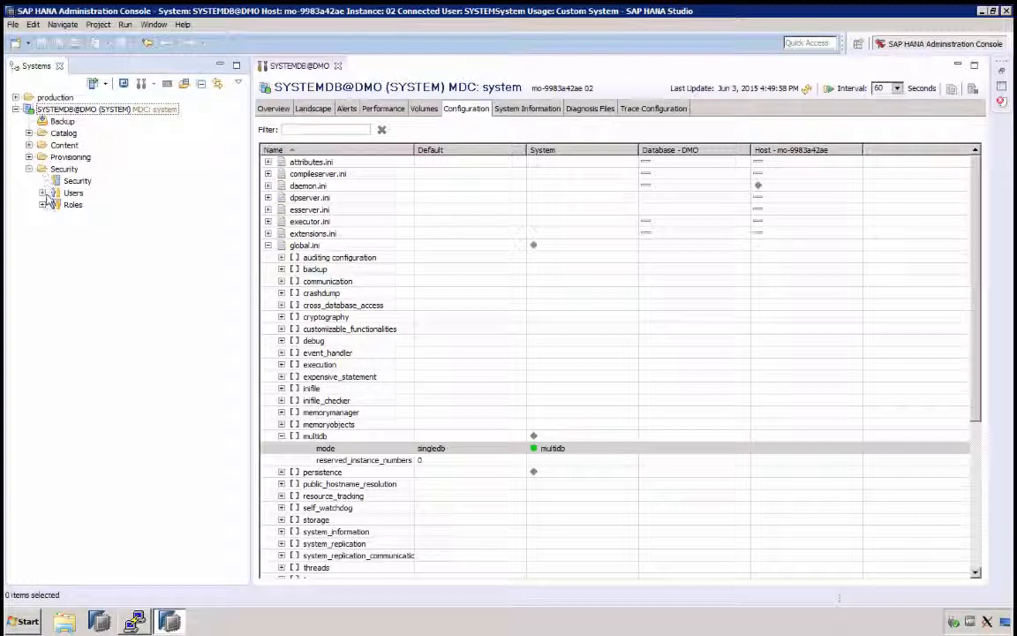
{"action": "left_click", "coordinate": [42, 192]}
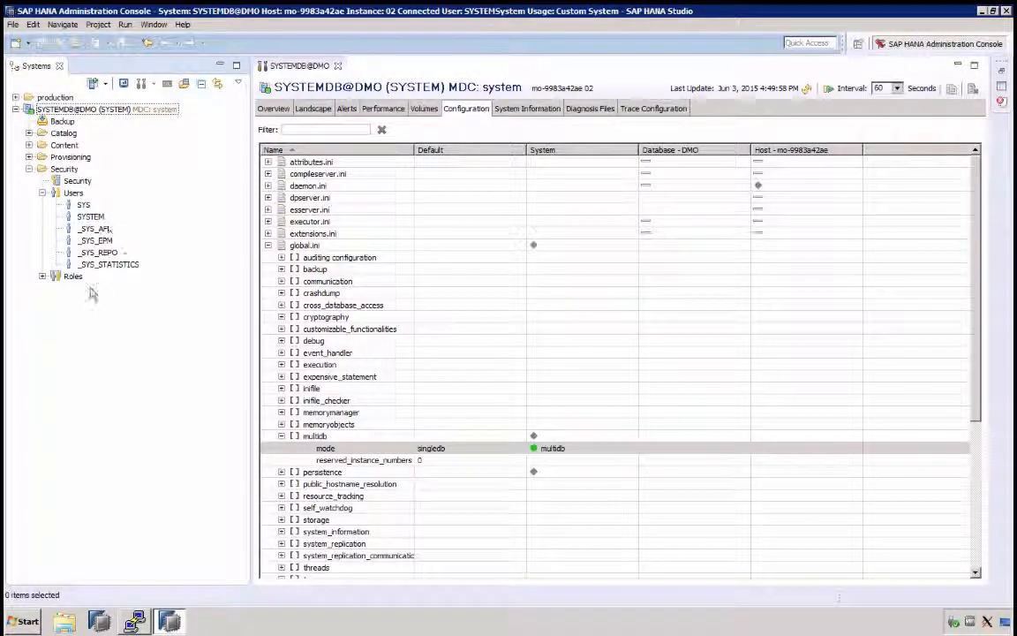
Add the DMO tenant on instance 02 described 'MDC: tenant' and select its DEMO user.
{"action": "right_click", "coordinate": [93, 294]}
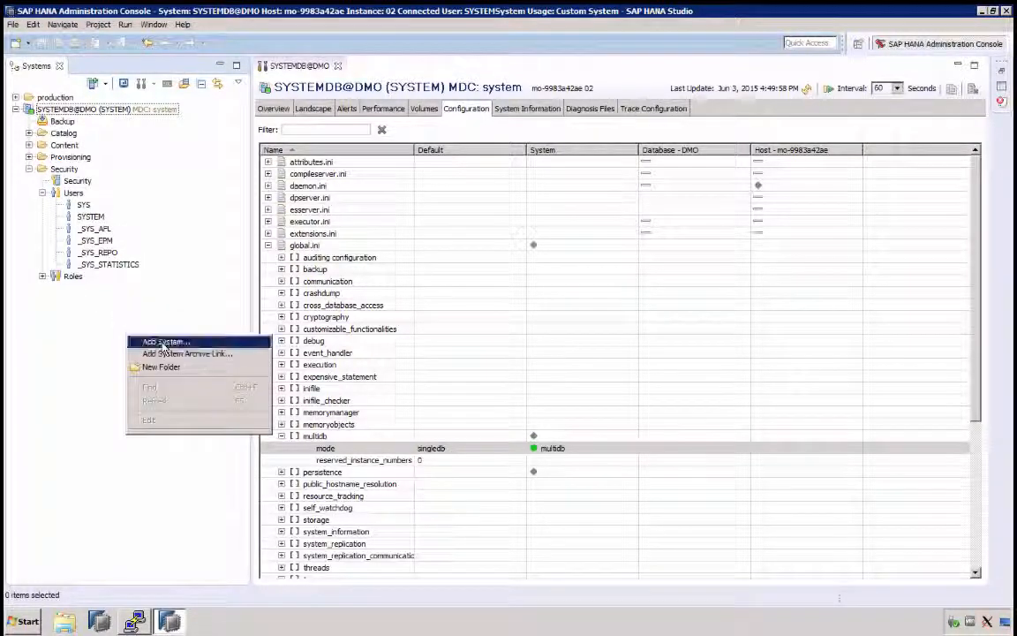
{"action": "left_click", "coordinate": [163, 341]}
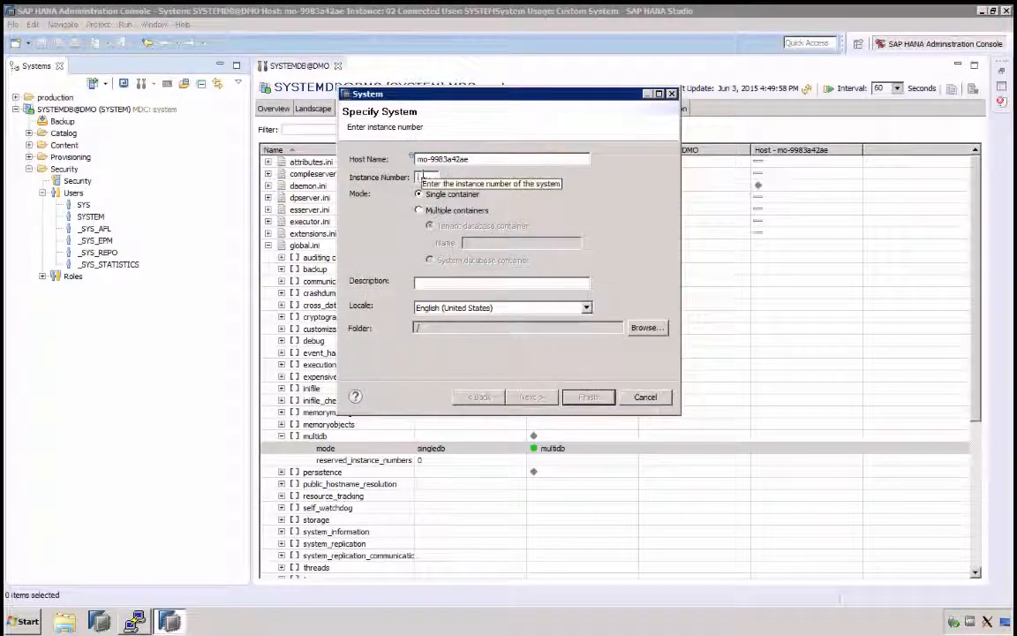
{"action": "type", "text": "02"}
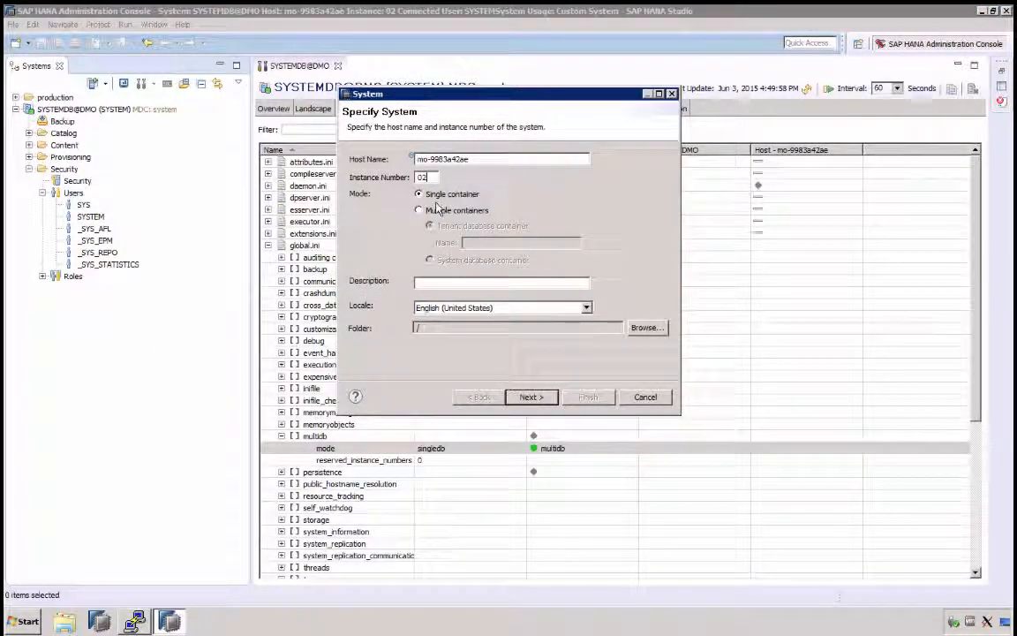
{"action": "left_click", "coordinate": [417, 210]}
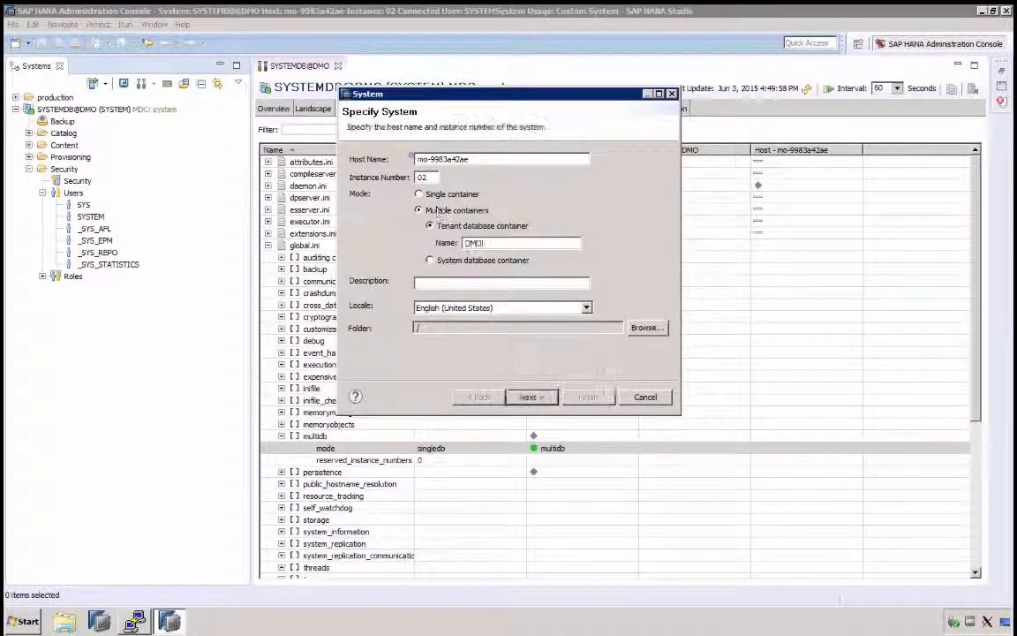
{"action": "type", "text": "MDC: tenant"}
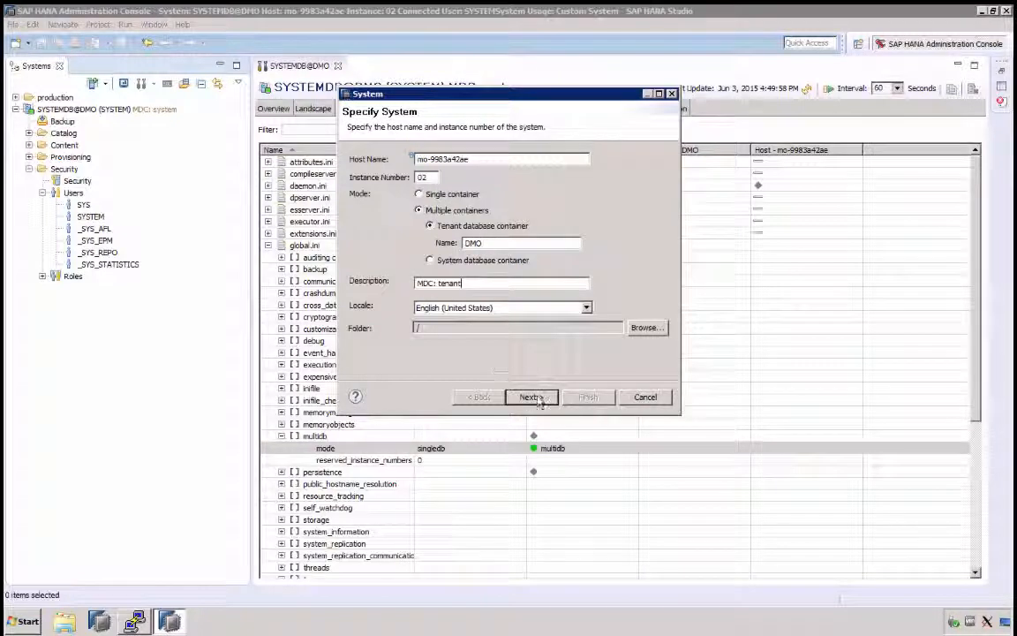
{"action": "left_click", "coordinate": [529, 397]}
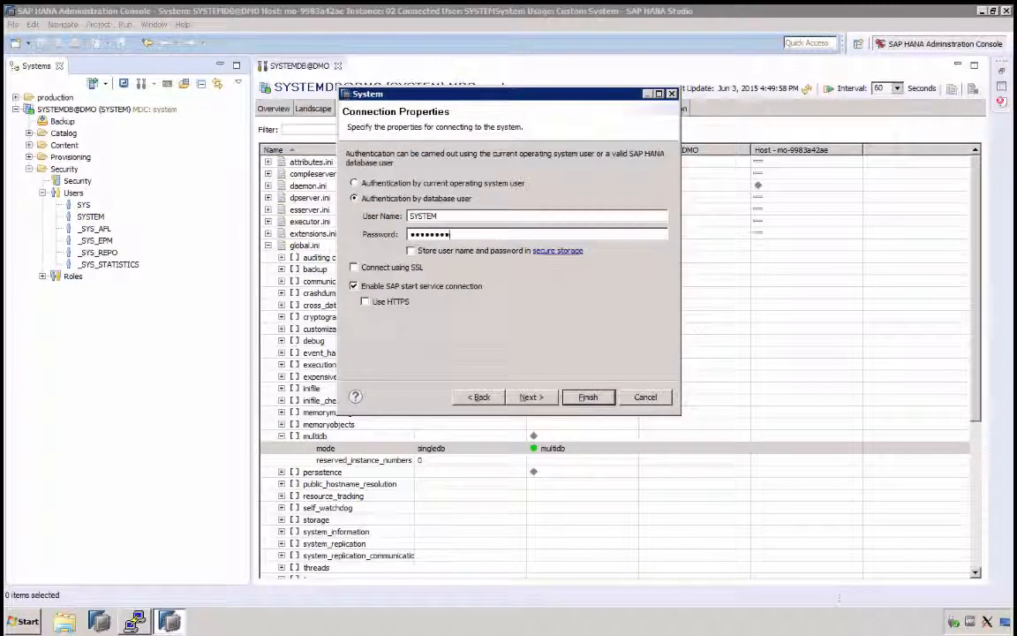
{"action": "left_click", "coordinate": [531, 396]}
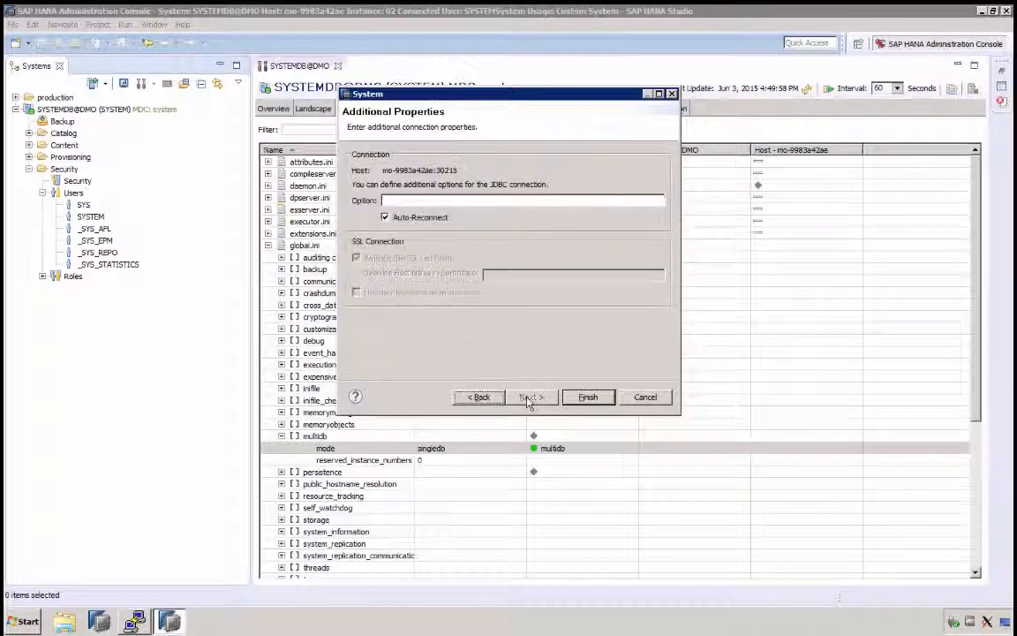
{"action": "left_click", "coordinate": [587, 396]}
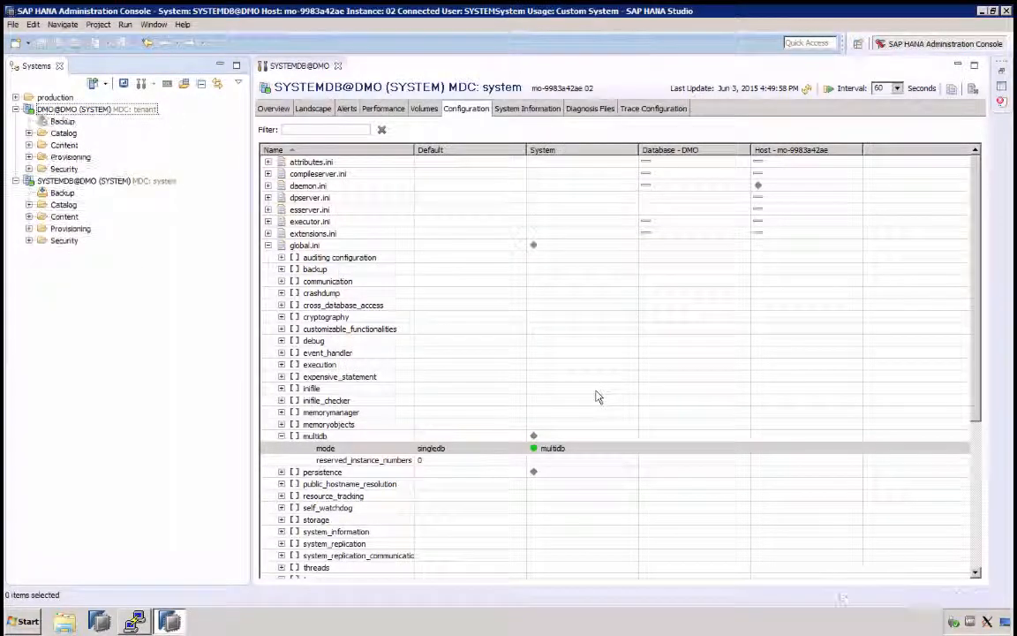
{"action": "mouse_move", "coordinate": [224, 275]}
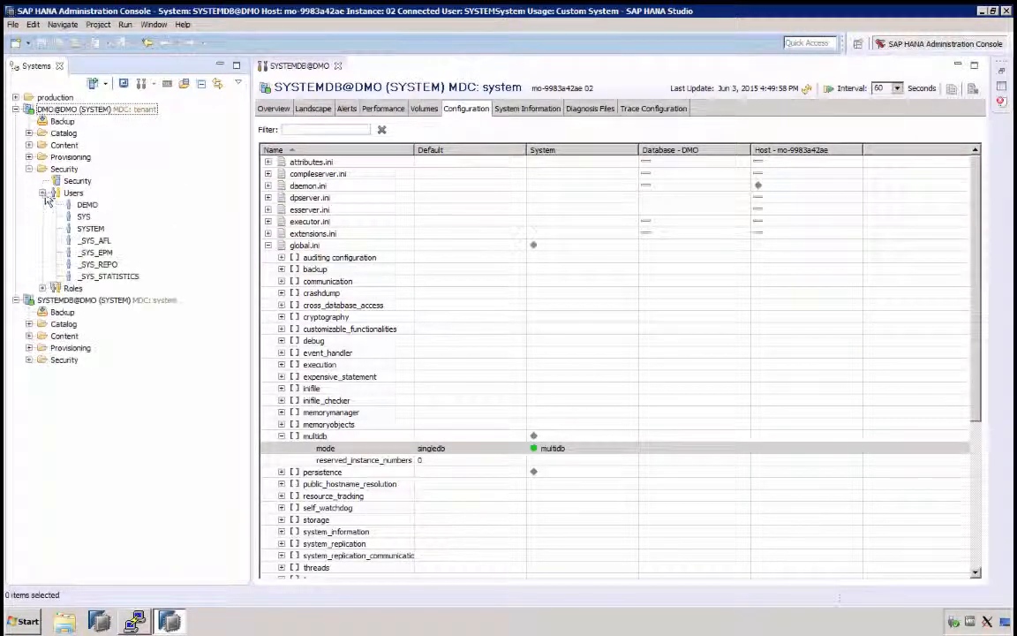
{"action": "left_click", "coordinate": [86, 204]}
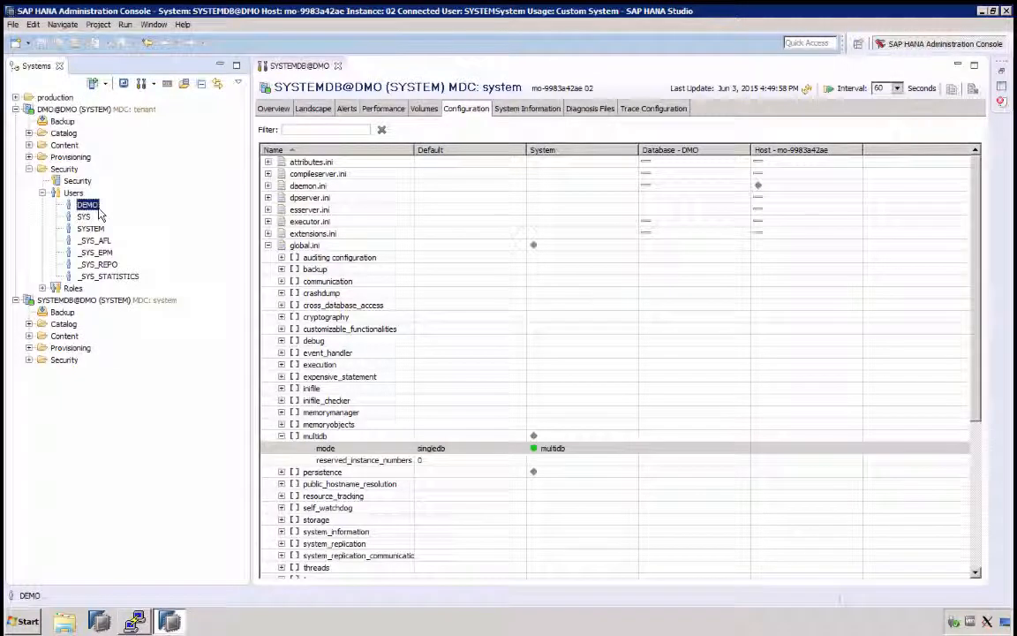